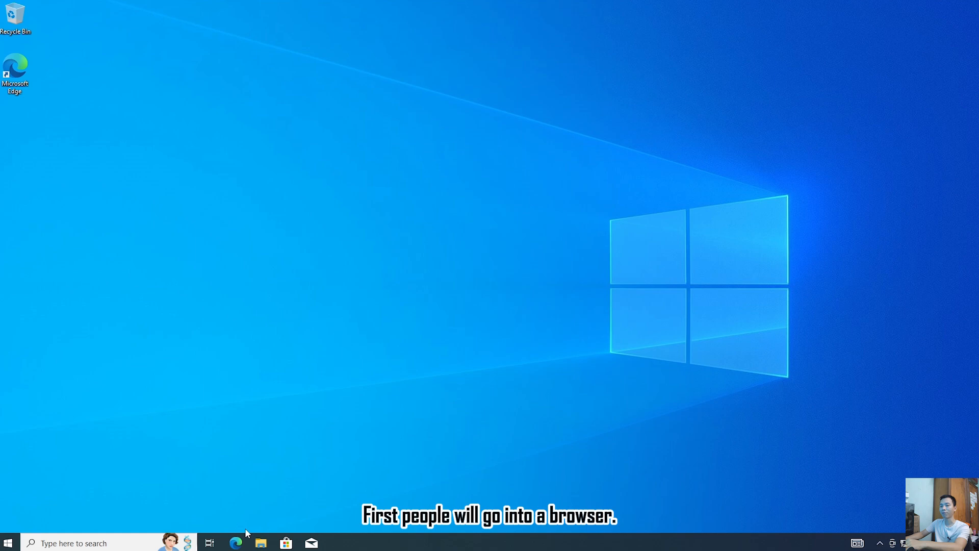
Step: Launch Microsoft Edge and load the Steam store at store.steampowered.com
left_click(236, 542)
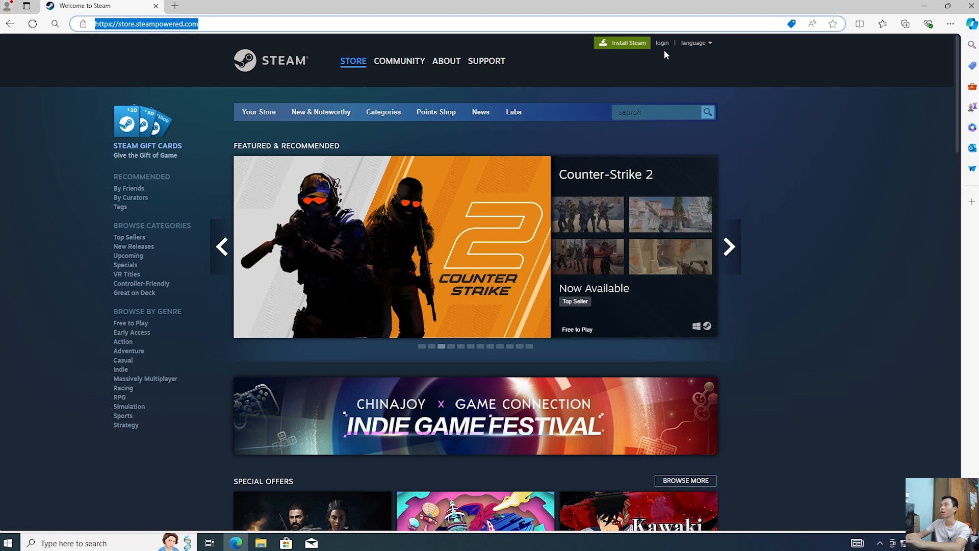
mouse_move(663, 43)
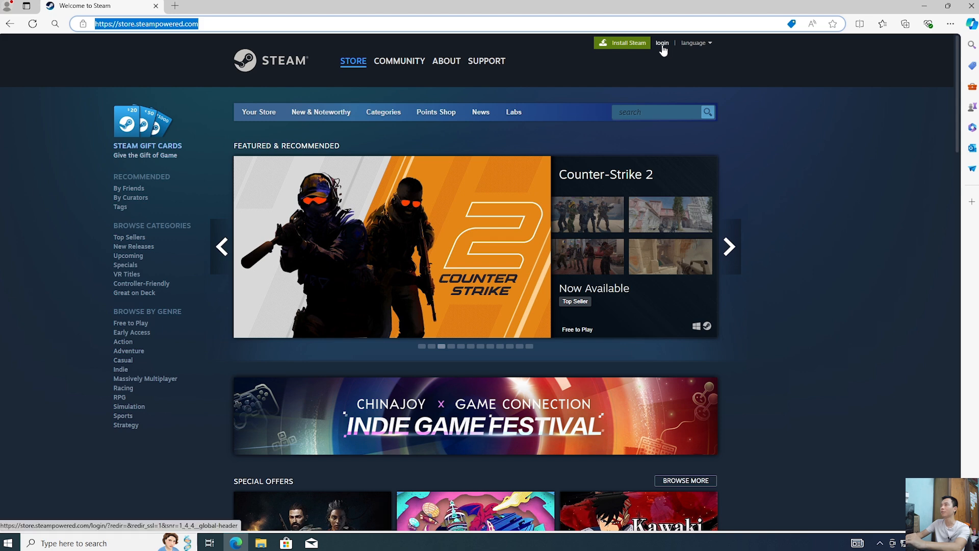
Step: Go to the Steam sign-in page and start creating a new account
left_click(662, 43)
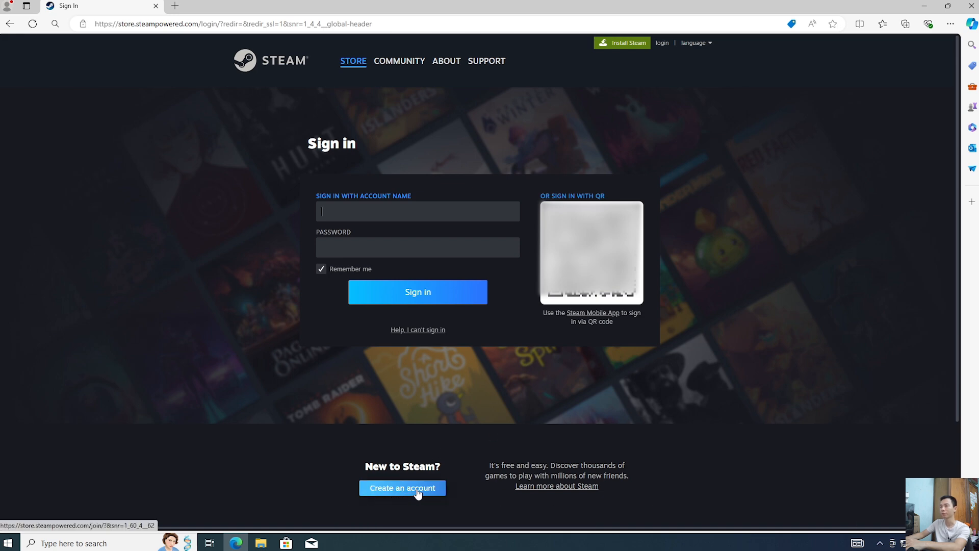
left_click(401, 488)
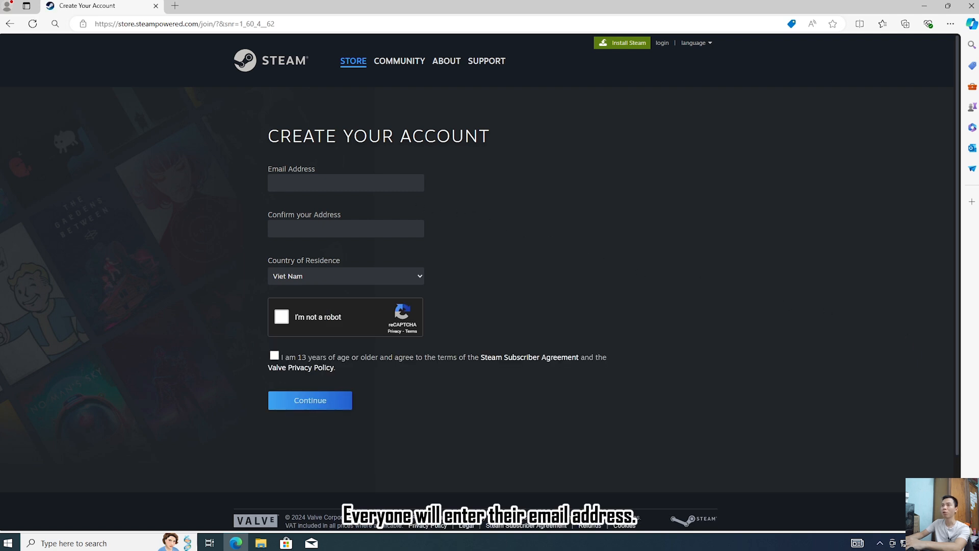
Step: Enter the Gmail address in both fields, pass the robot check, accept terms and continue
left_click(346, 182)
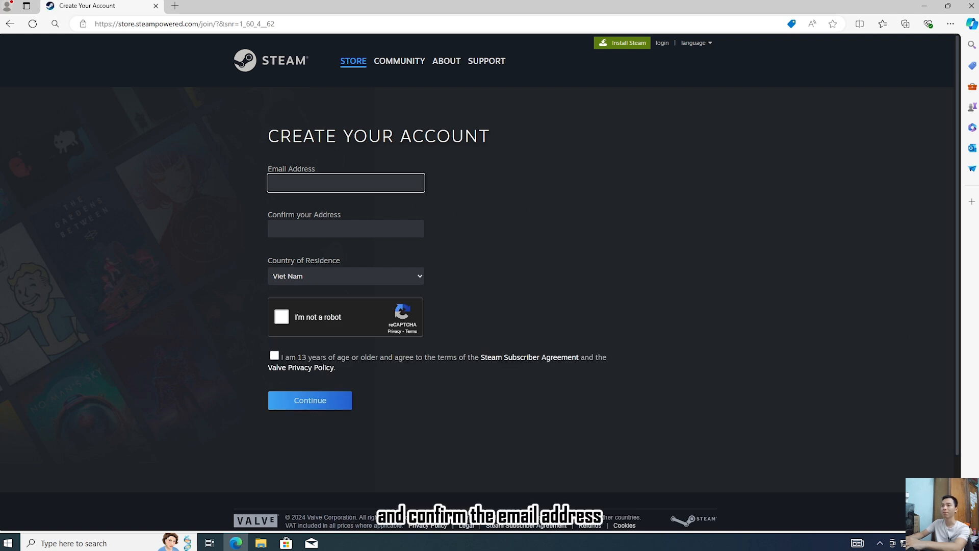
left_click(346, 228)
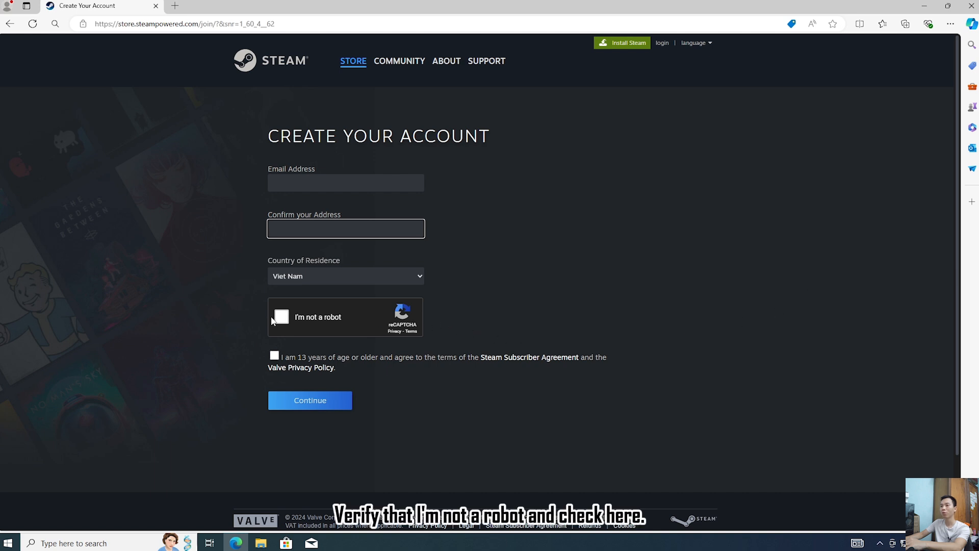
mouse_move(262, 363)
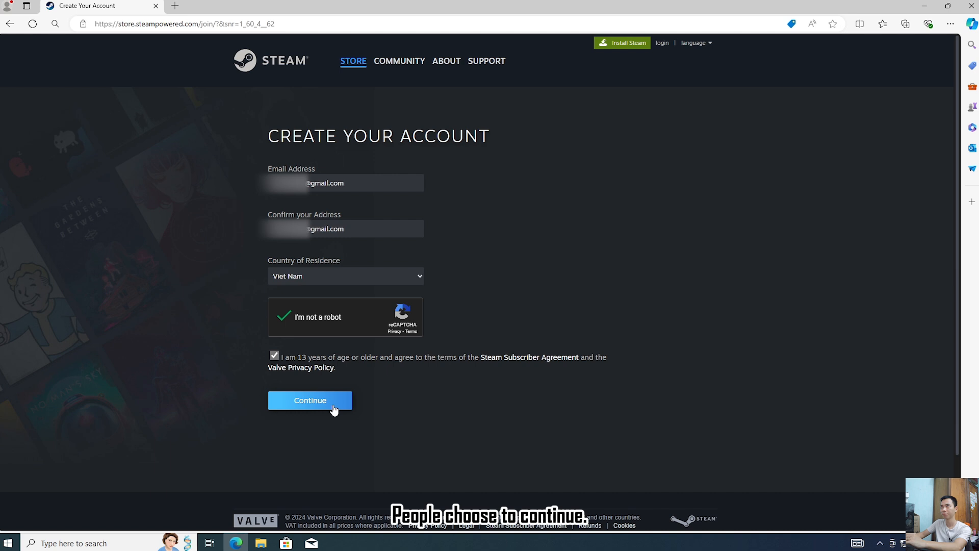
left_click(310, 399)
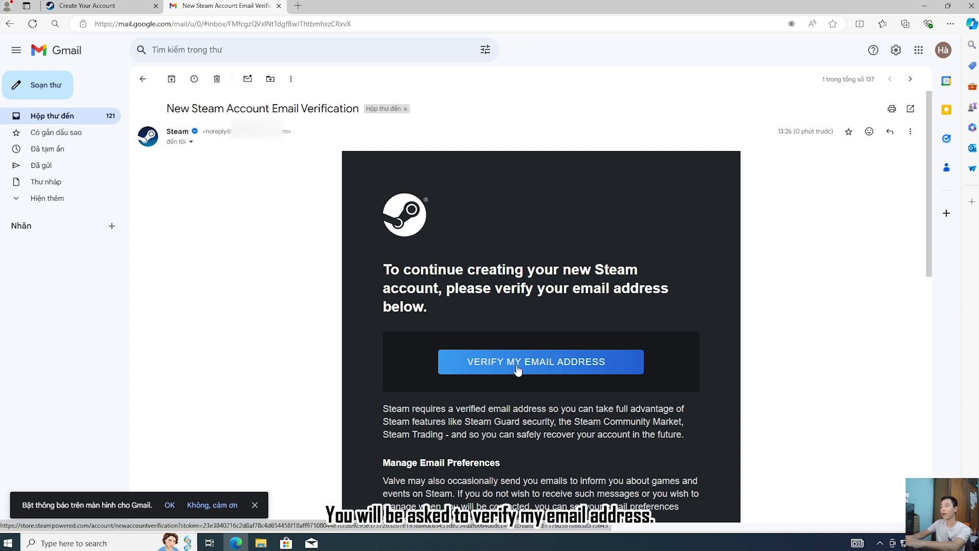
Step: Follow the Verify My Email Address link in the Steam verification message
left_click(539, 361)
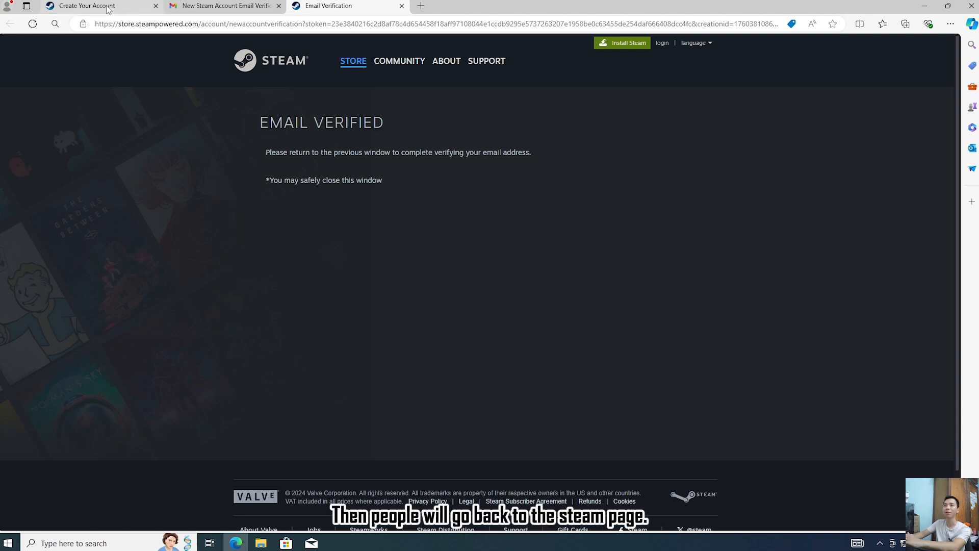
Step: Back on the sign-up page, submit an available account name and matching password
left_click(88, 6)
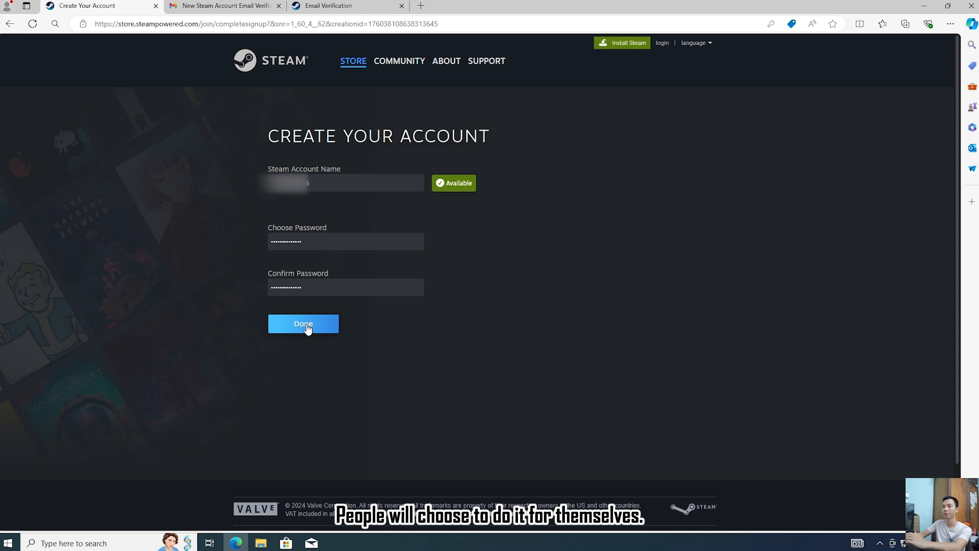
left_click(303, 323)
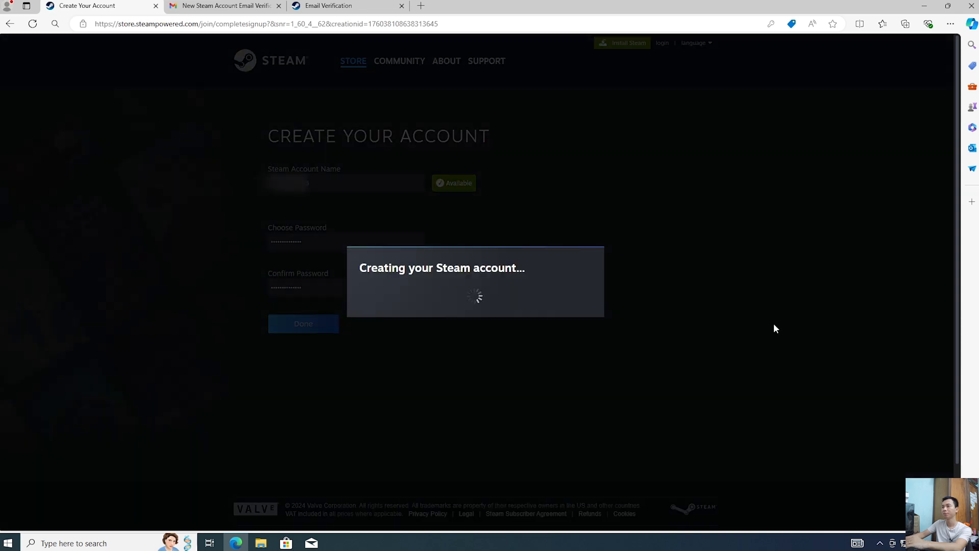